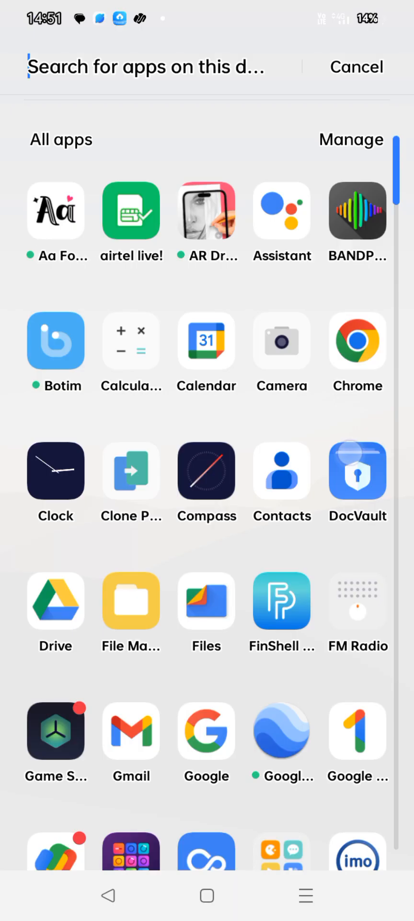
- Browse the main Android Settings list briefly, then return to the home screen
scroll("down", 3)
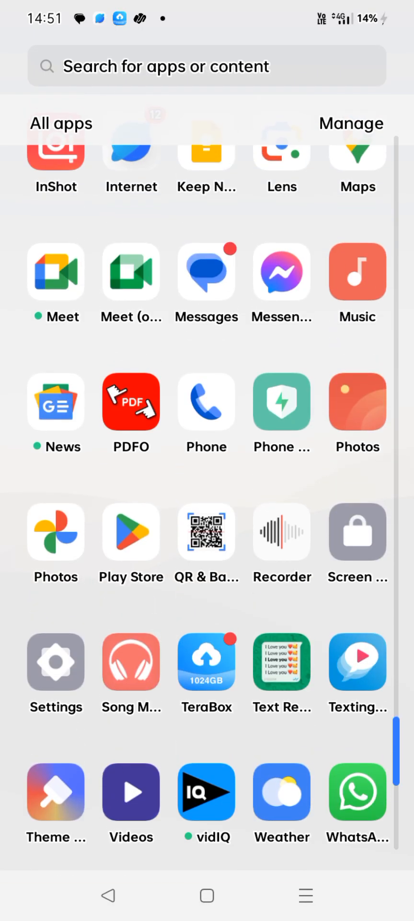
left_click(56, 662)
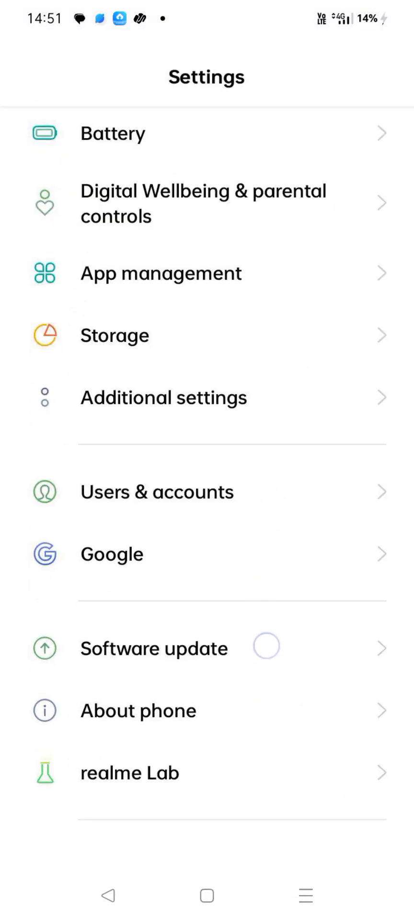
scroll("up", 3)
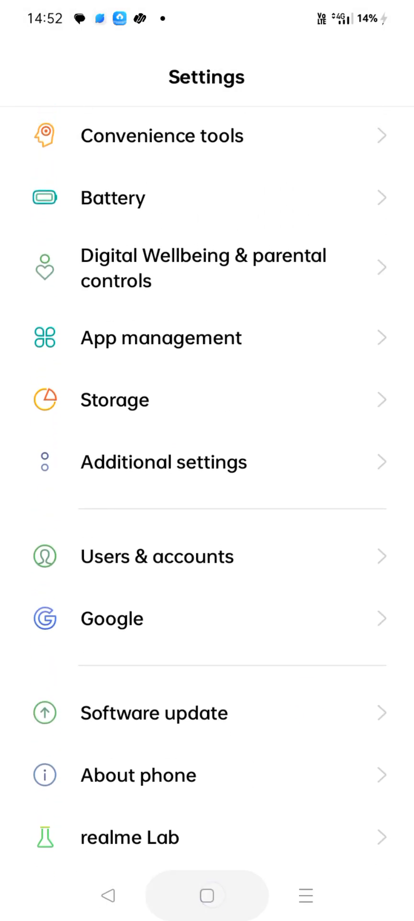
left_click(206, 895)
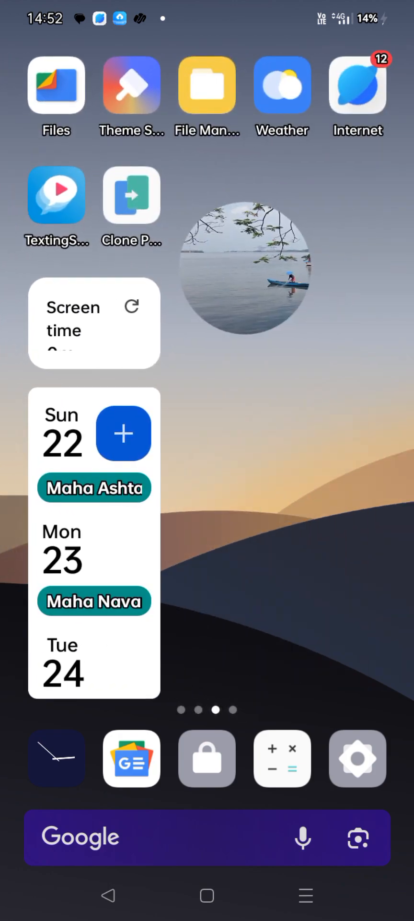
- Launch Files by Google from the app list
scroll("up", 3)
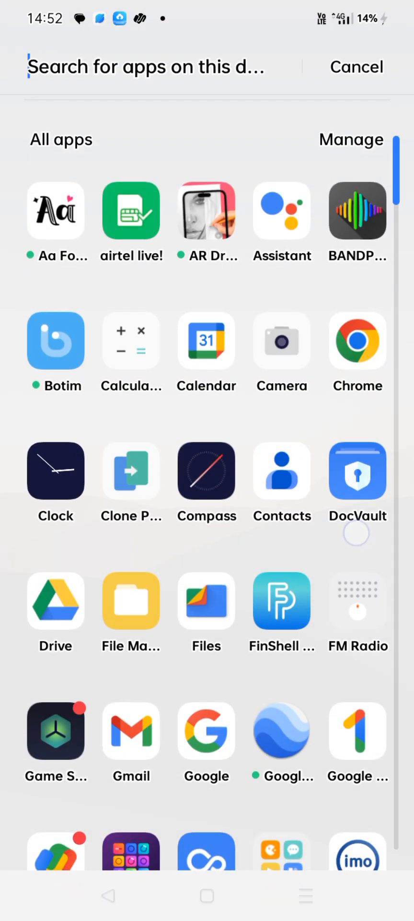
scroll("down", 3)
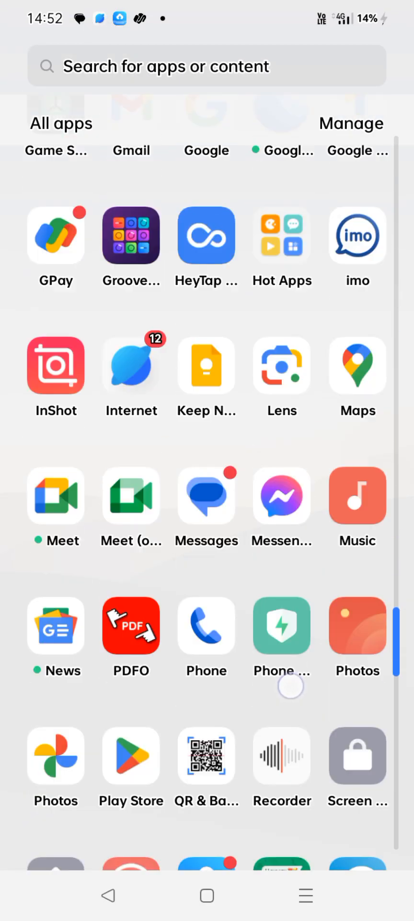
scroll("up", 3)
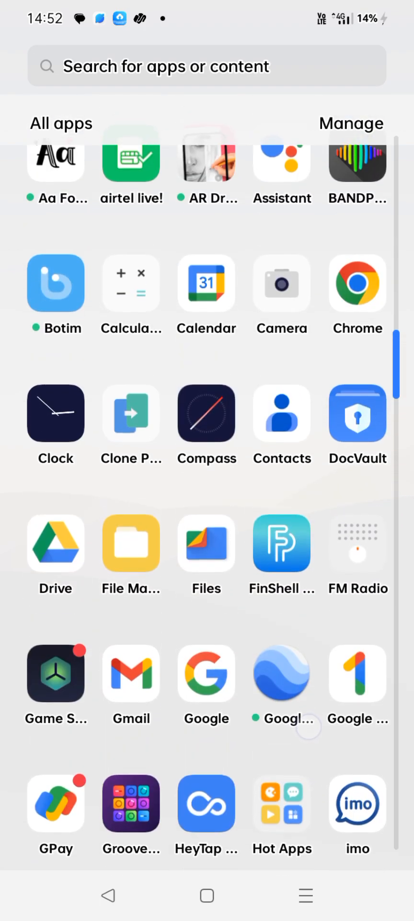
scroll("down", 3)
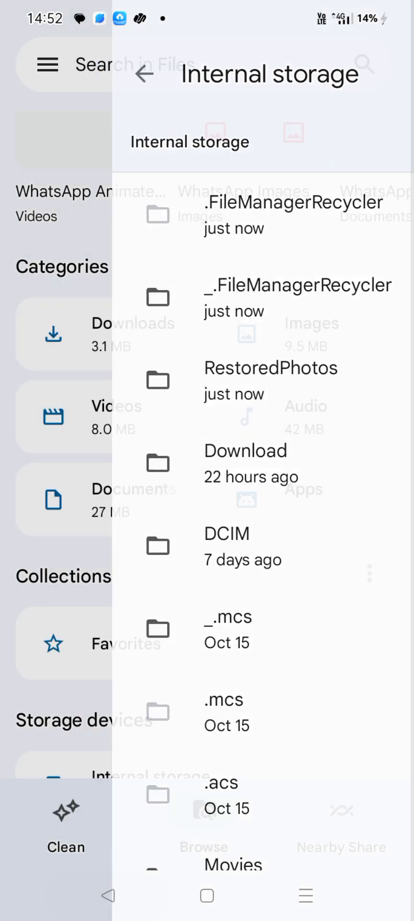
left_click(144, 74)
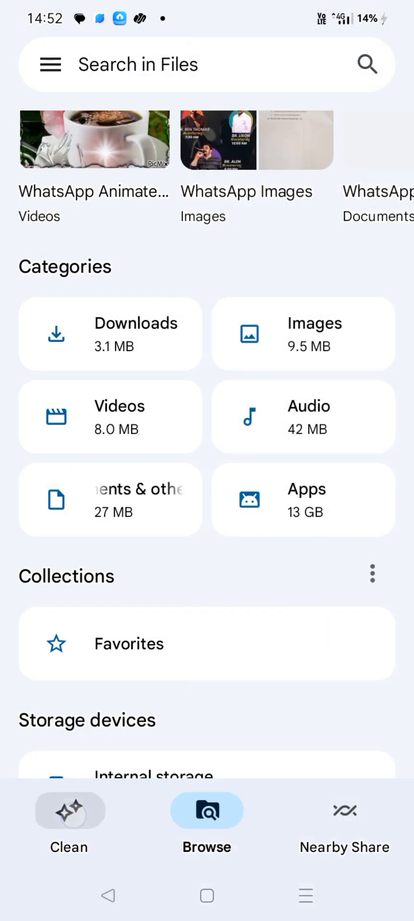
- Check the 32 GB storage usage on the Clean tab and enter the Internal storage folder list
left_click(69, 809)
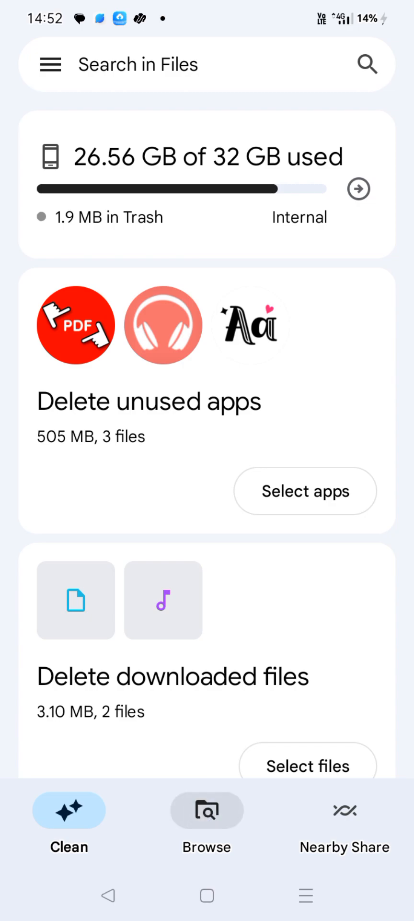
left_click(206, 823)
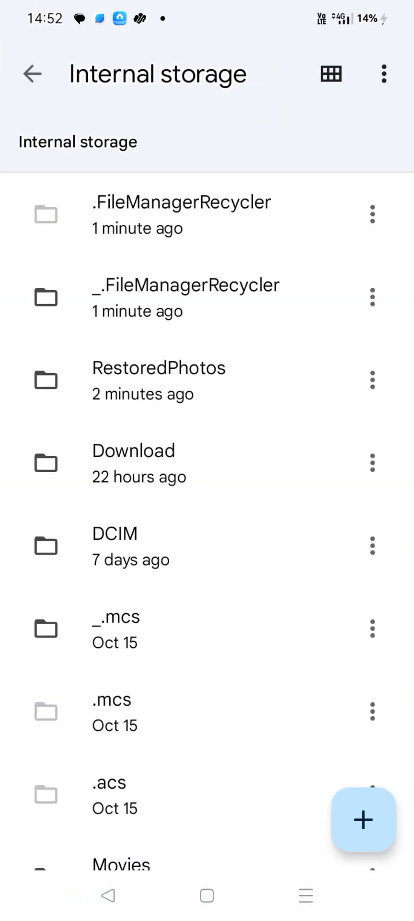
- Permanently delete the leftover .trashed database file from the recycler folder
scroll("up", 3)
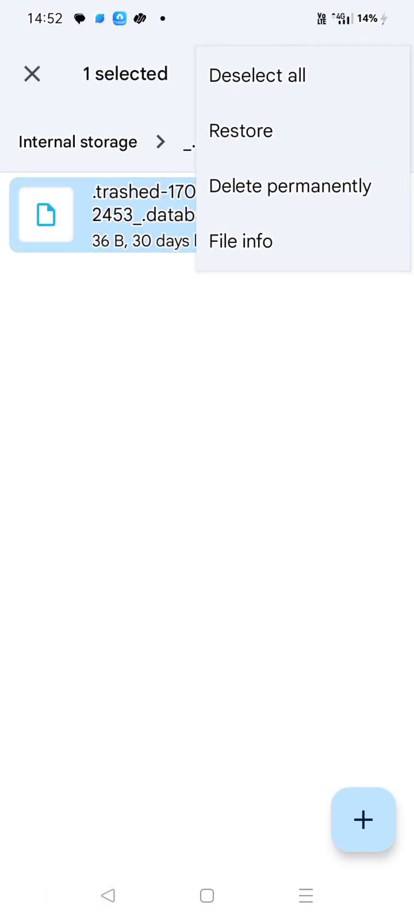
left_click(291, 186)
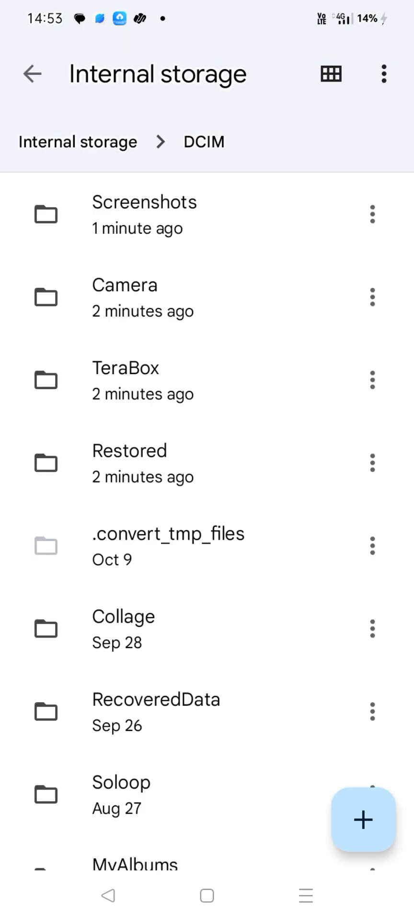
- Look through the DCIM Screenshots folder and return to the Browse overview
left_click(144, 214)
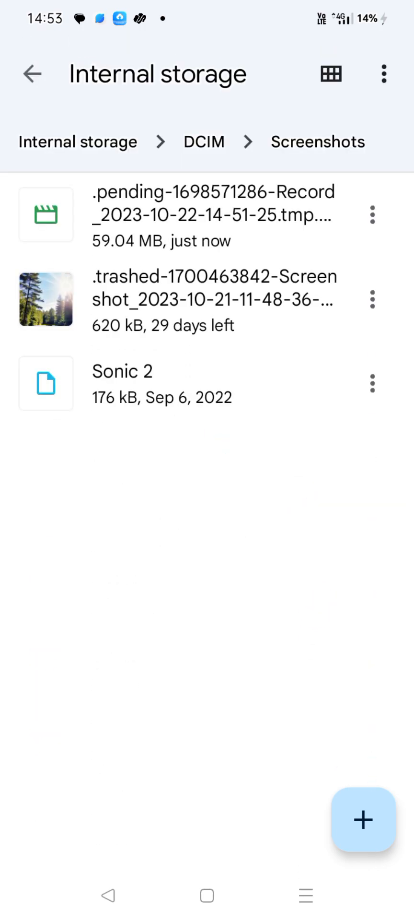
left_click(287, 216)
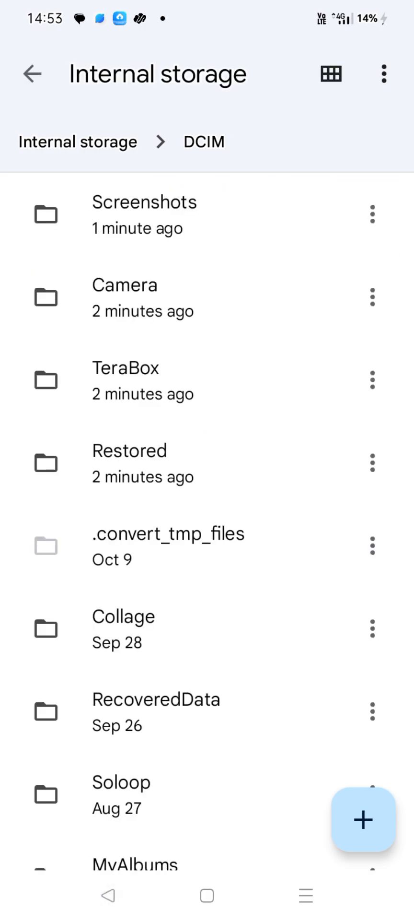
left_click(144, 214)
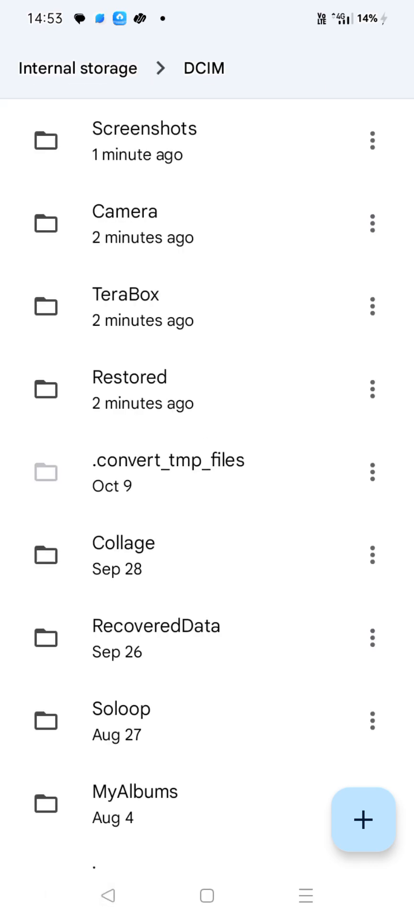
left_click(169, 473)
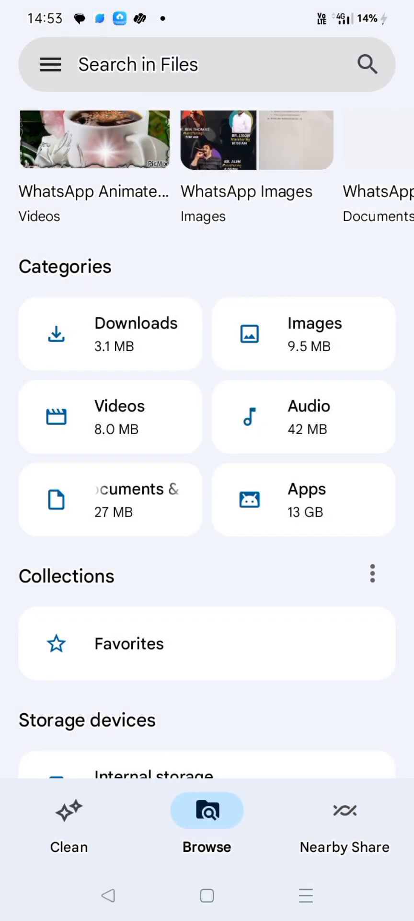
- Try searches for 'ptt' and 'quo', clearing each without a result
left_click(205, 65)
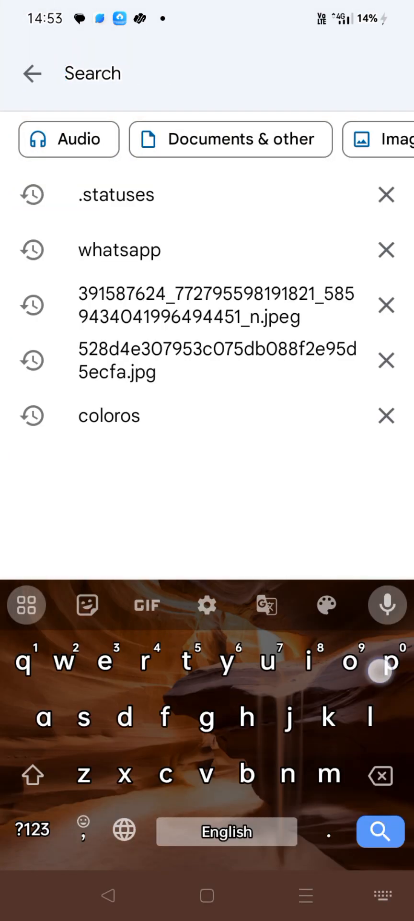
type("ptt")
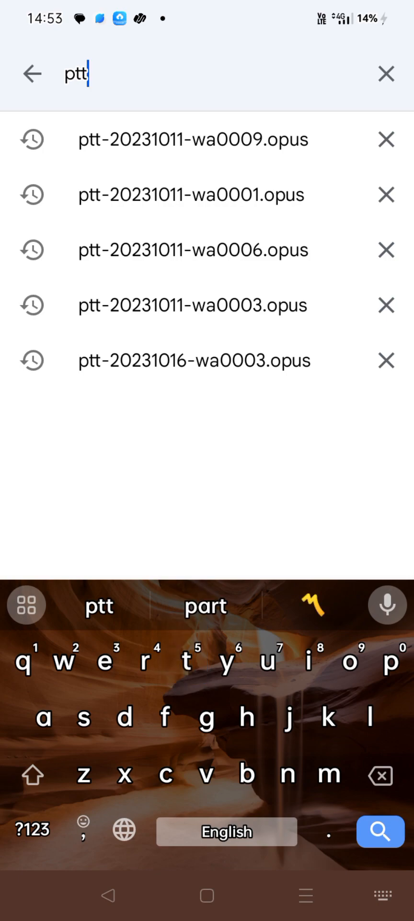
key("BackSpace")
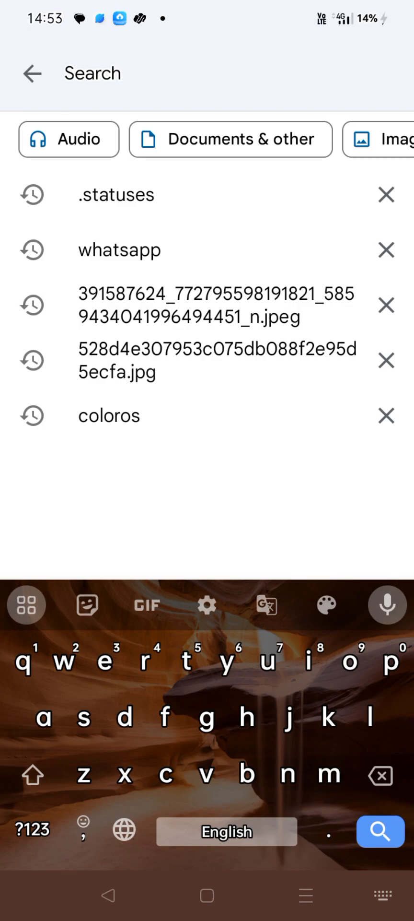
type("q")
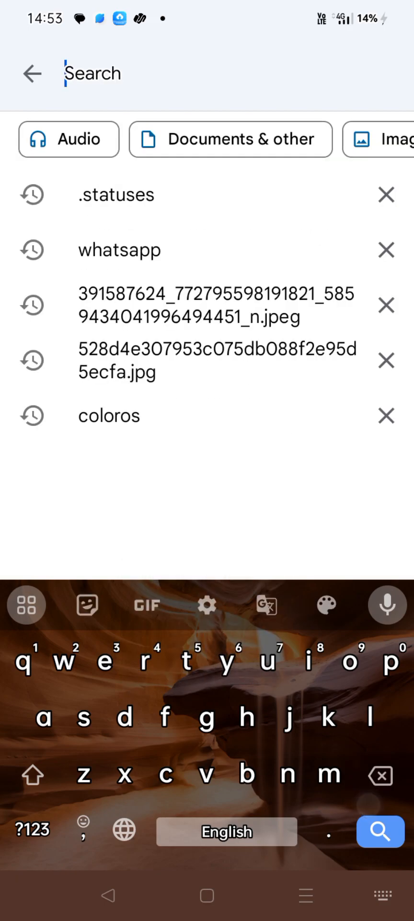
type("u")
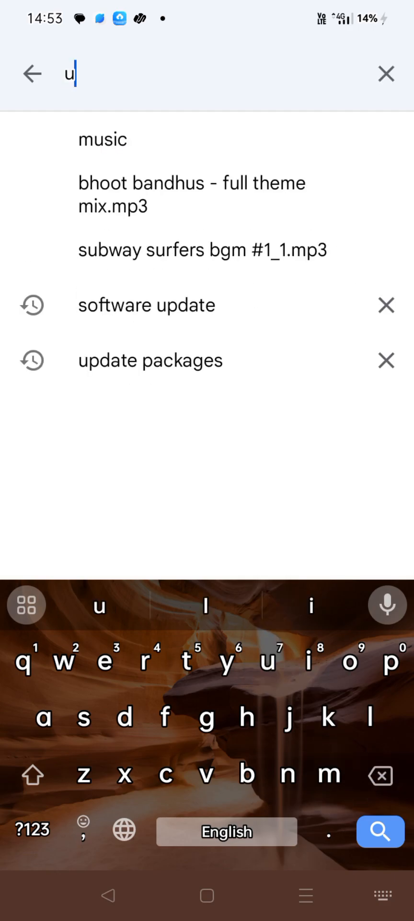
type("o")
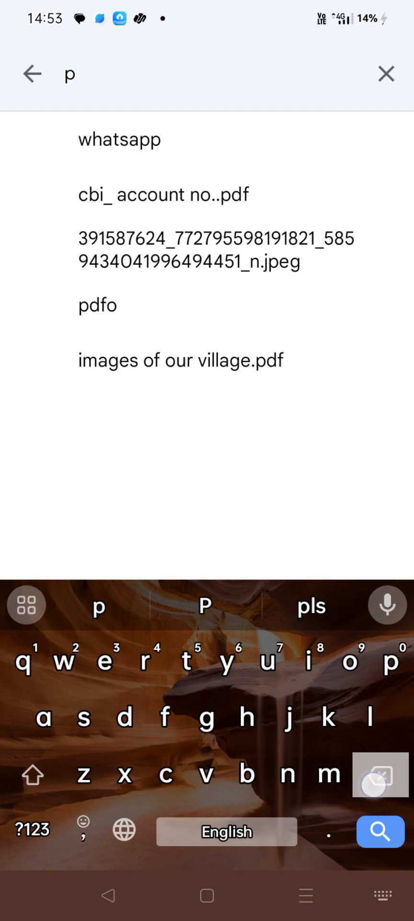
left_click(386, 74)
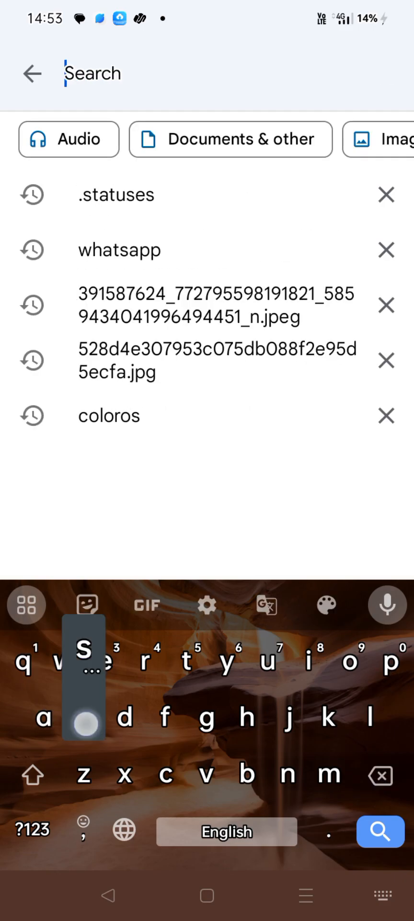
- Search again and pick the com.whatsapp suggestion to list WhatsApp's app-data files
type("d")
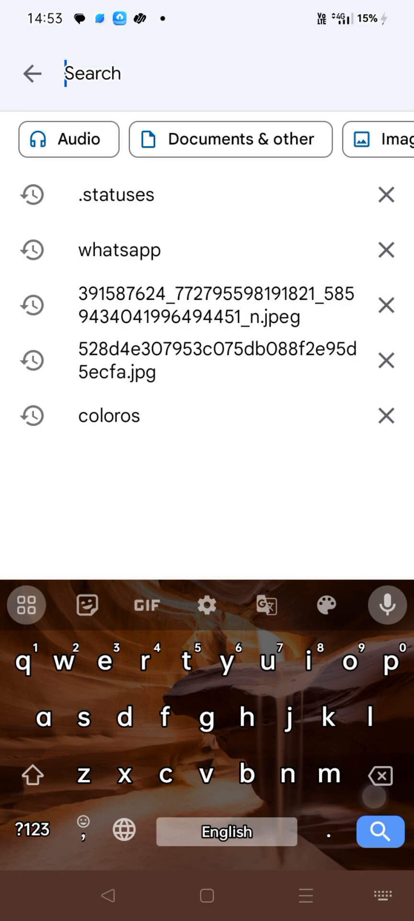
type("j")
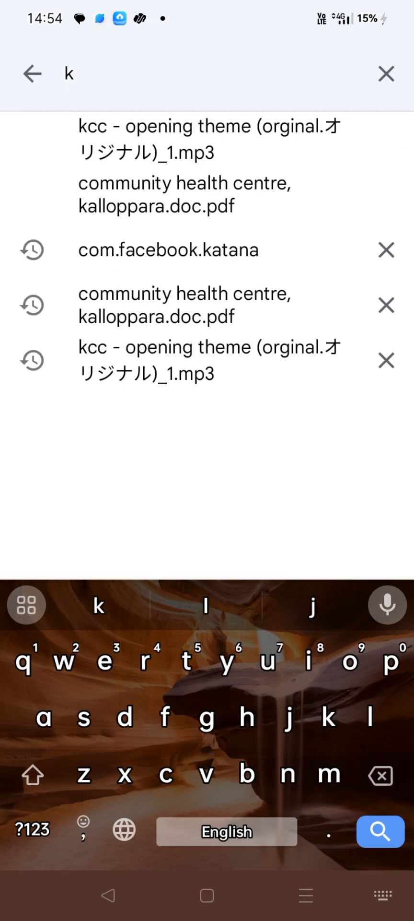
left_click(387, 74)
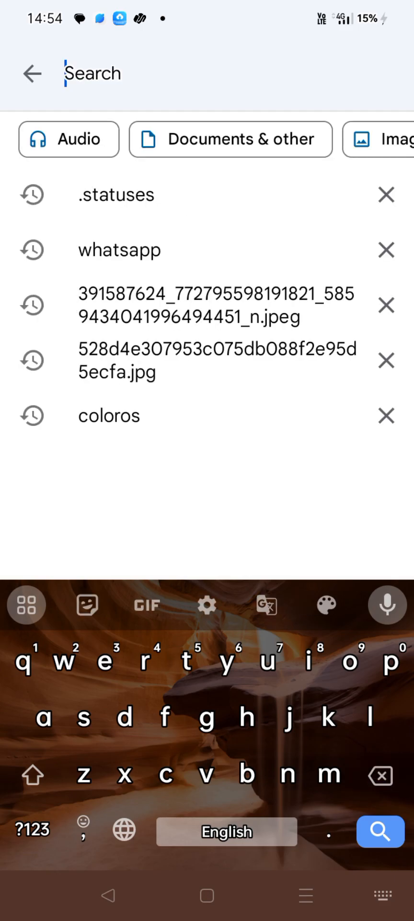
type("x")
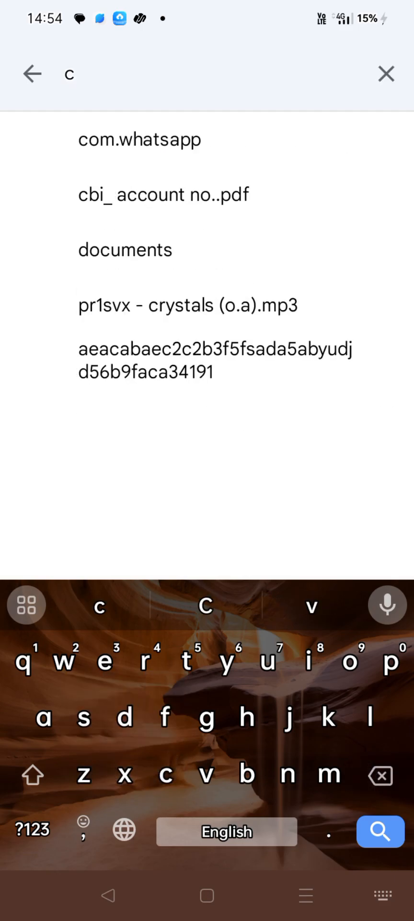
left_click(140, 139)
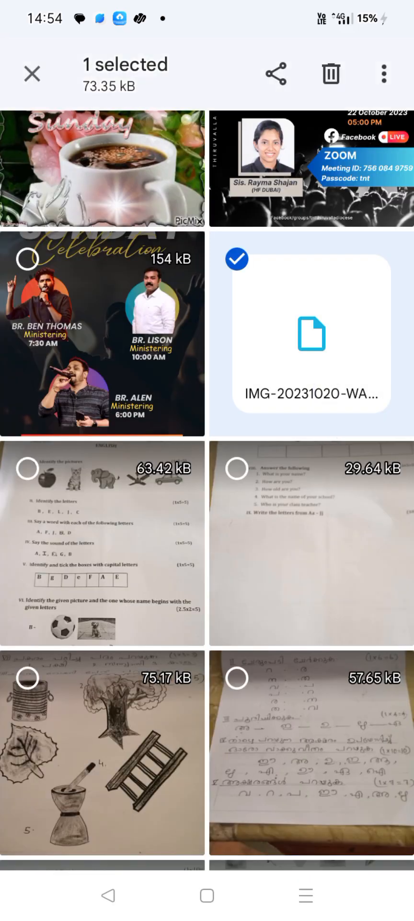
- Move the 73.35 kB WhatsApp file and the stickers.db.crypt14 backup to Trash
left_click(331, 73)
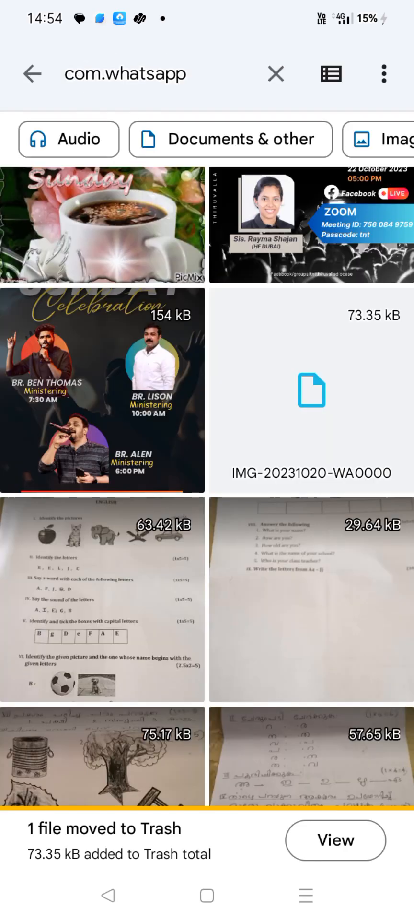
scroll("down", 3)
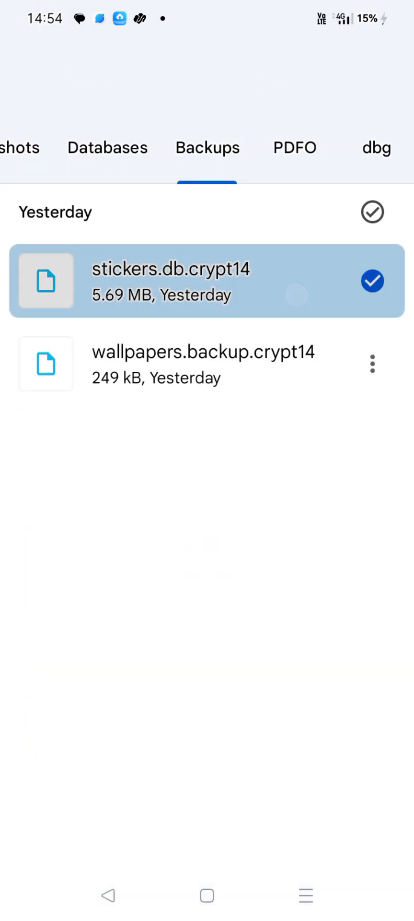
left_click(205, 282)
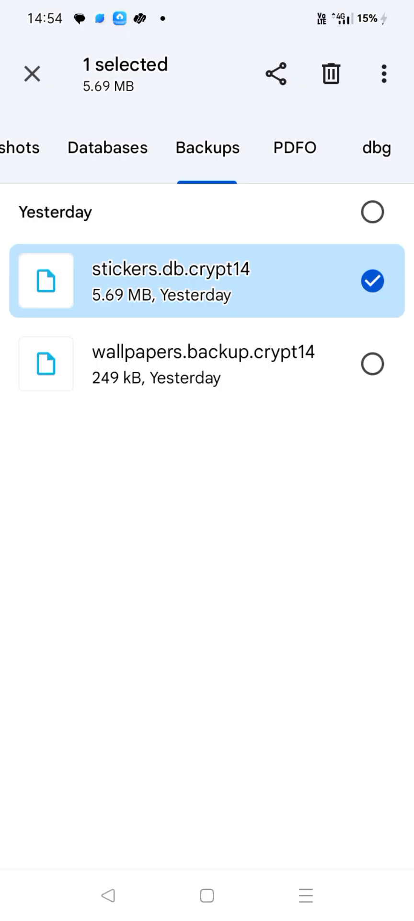
left_click(330, 74)
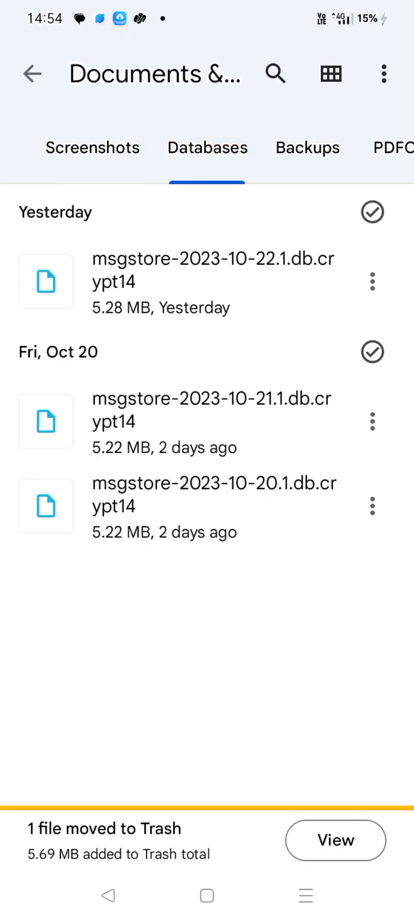
- Move both Oct 20 msgstore database files to Trash and return to the categories overview
left_click(372, 352)
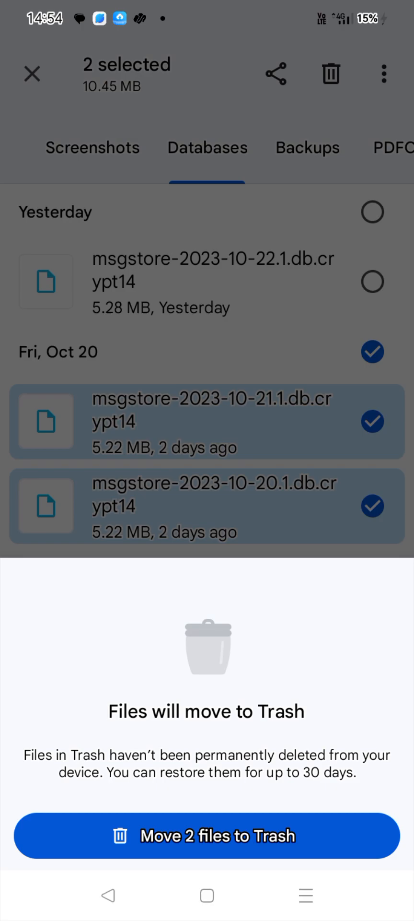
left_click(206, 836)
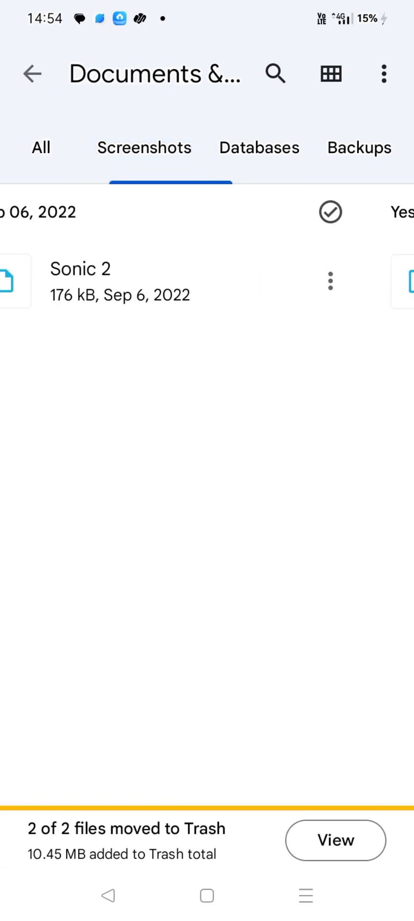
left_click(307, 147)
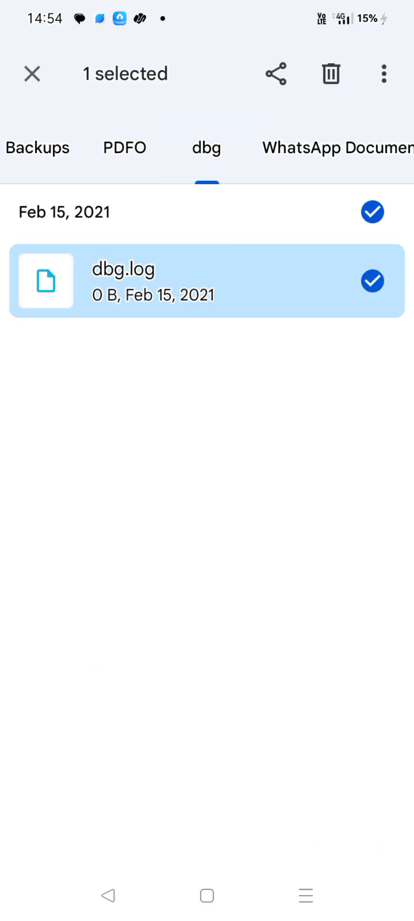
left_click(331, 73)
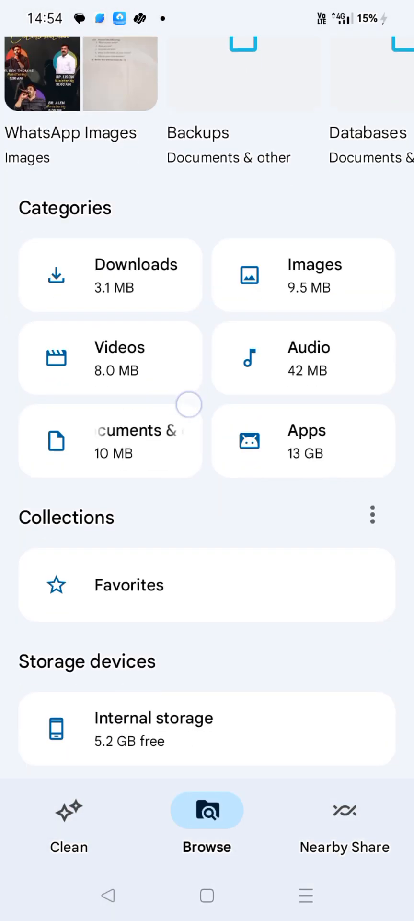
- Move msgstore-2023-10-22.1.db.crypt14 (5.28 MB) from Documents & other to Trash
scroll("down", 3)
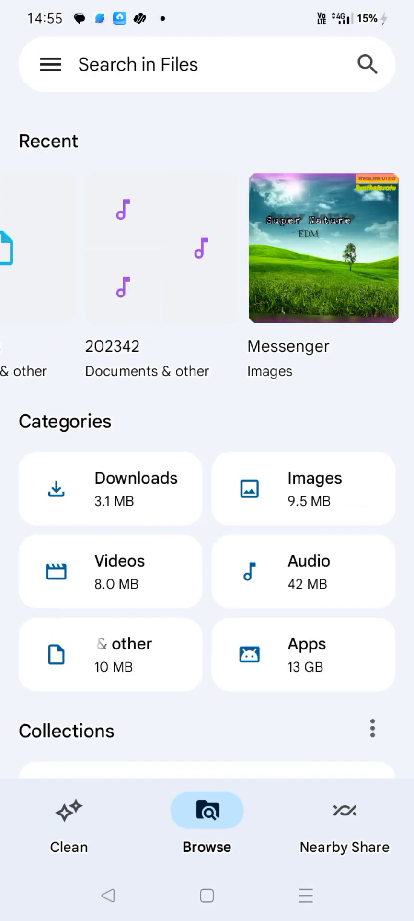
left_click(161, 247)
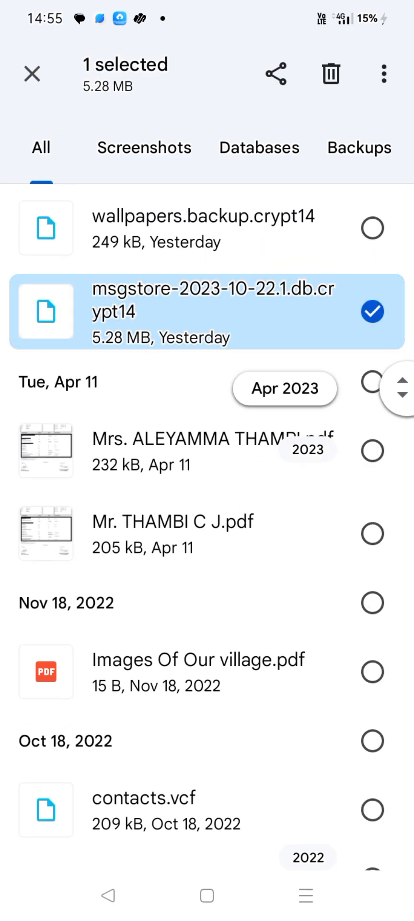
left_click(330, 74)
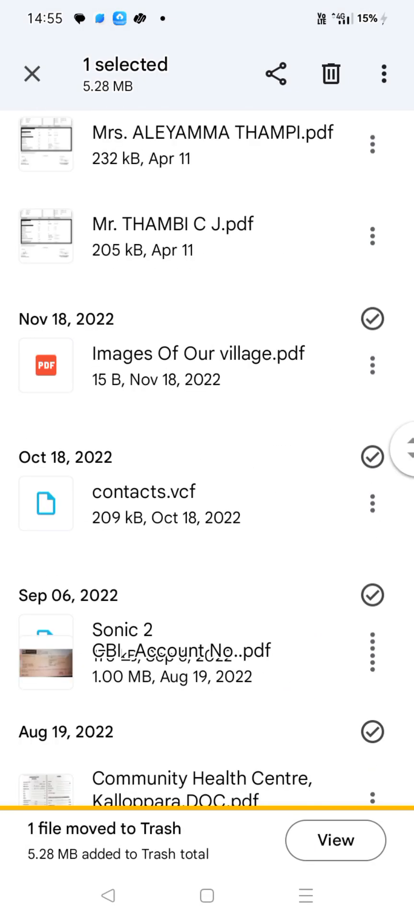